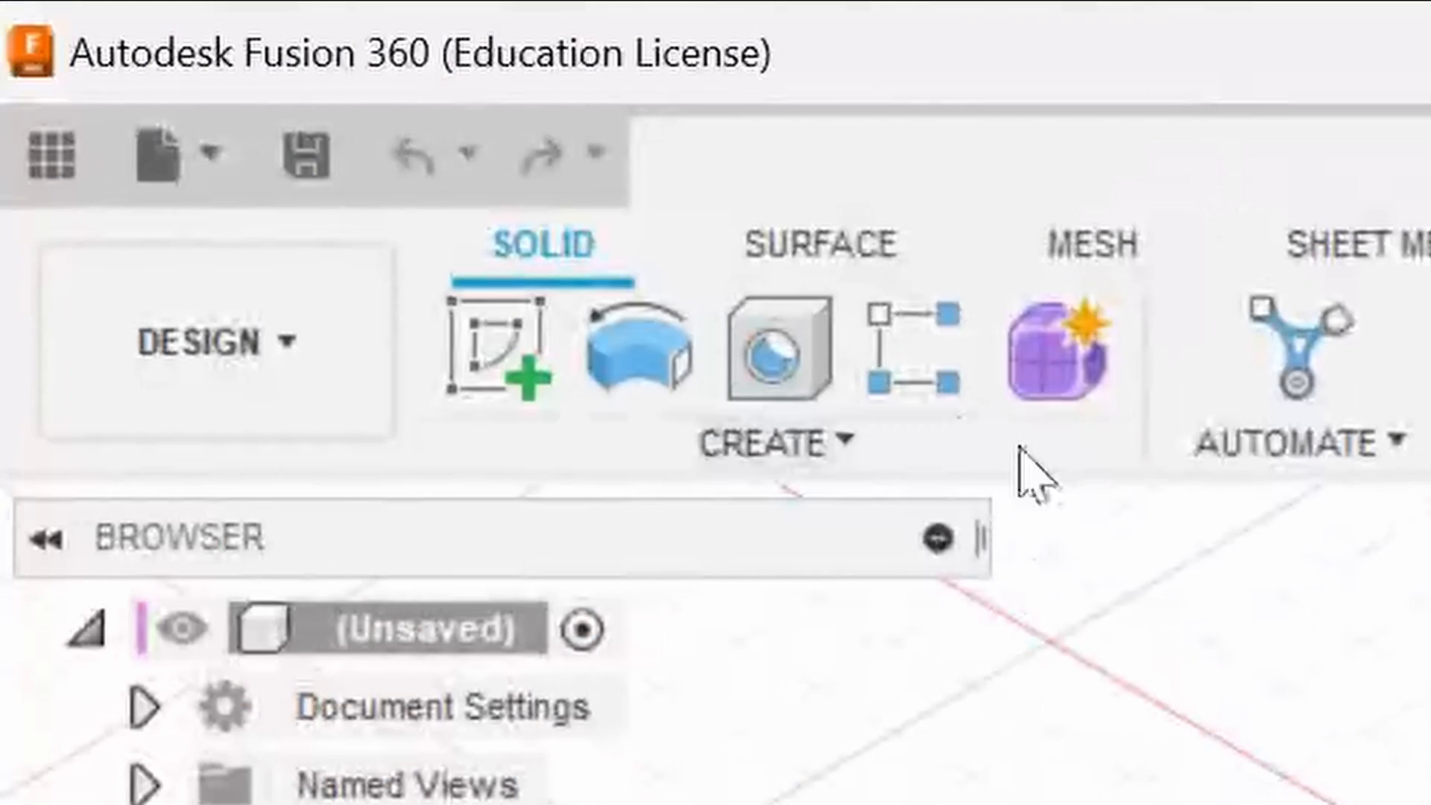
- Switch from Fusion 360 to the Dave PlatformIO project's src/main.cpp in VS Code
click(168, 152)
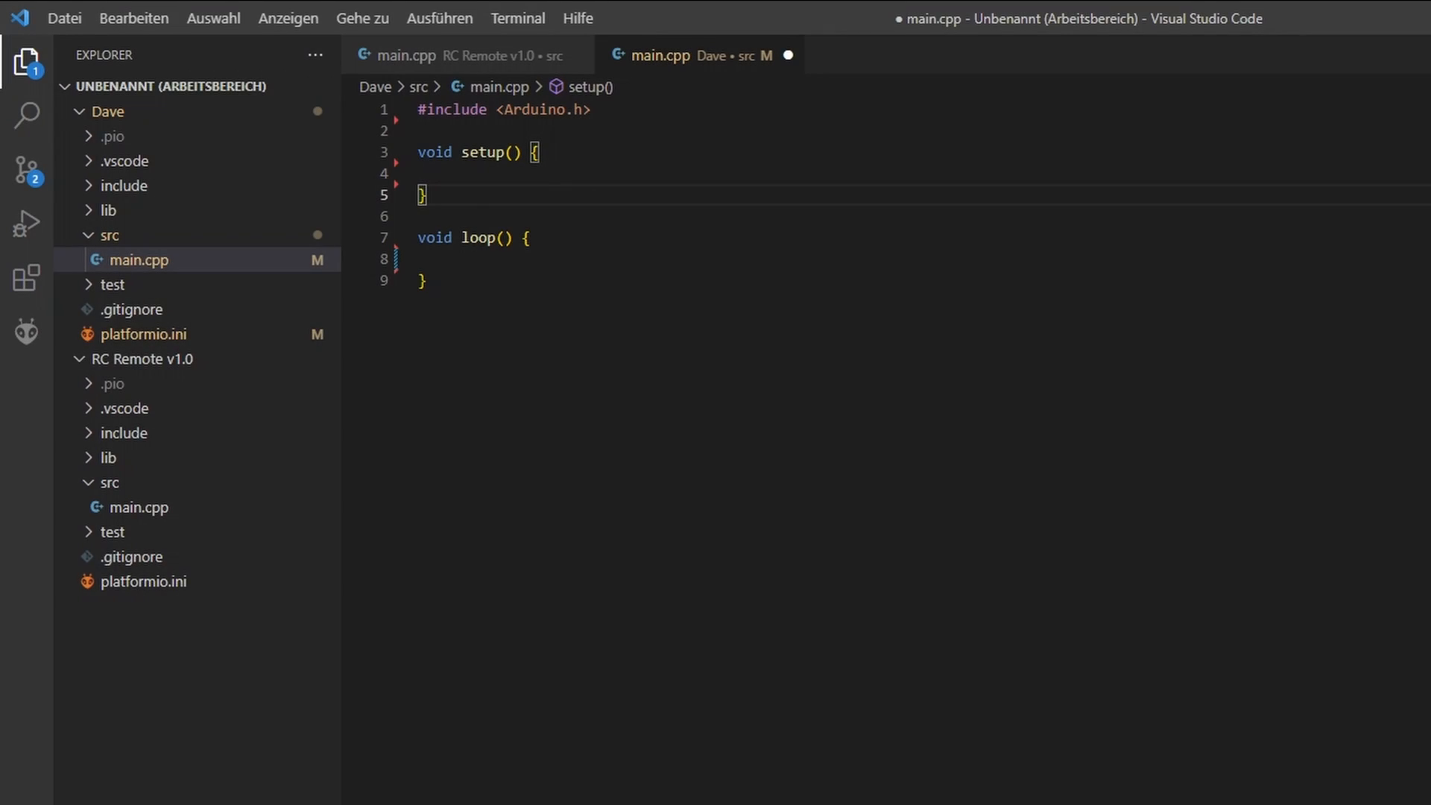
- Add Serial.begin(9600) in setup and Serial.println("Hello World") in loop, then build and upload
click(433, 173)
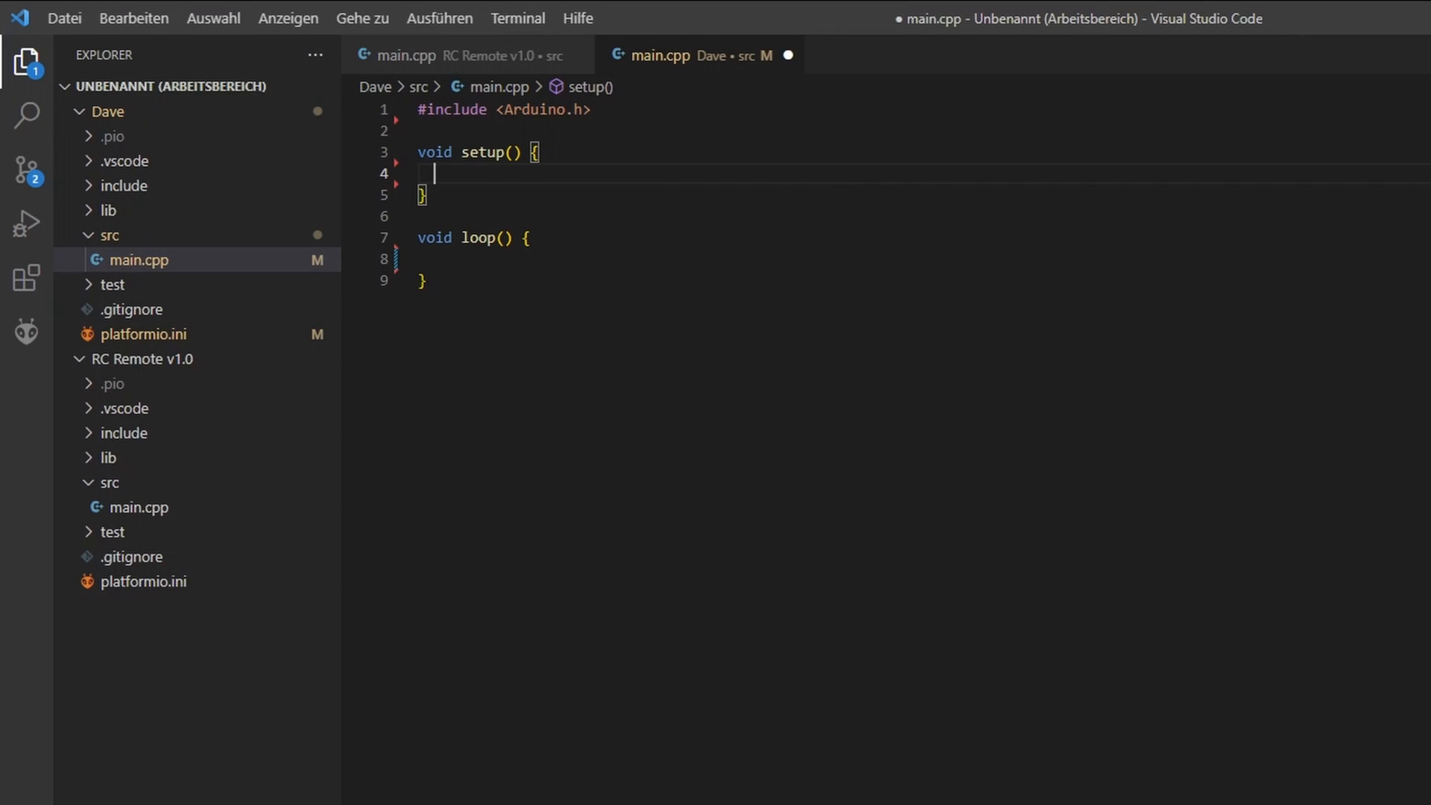
text(Serial.begin(9600);)
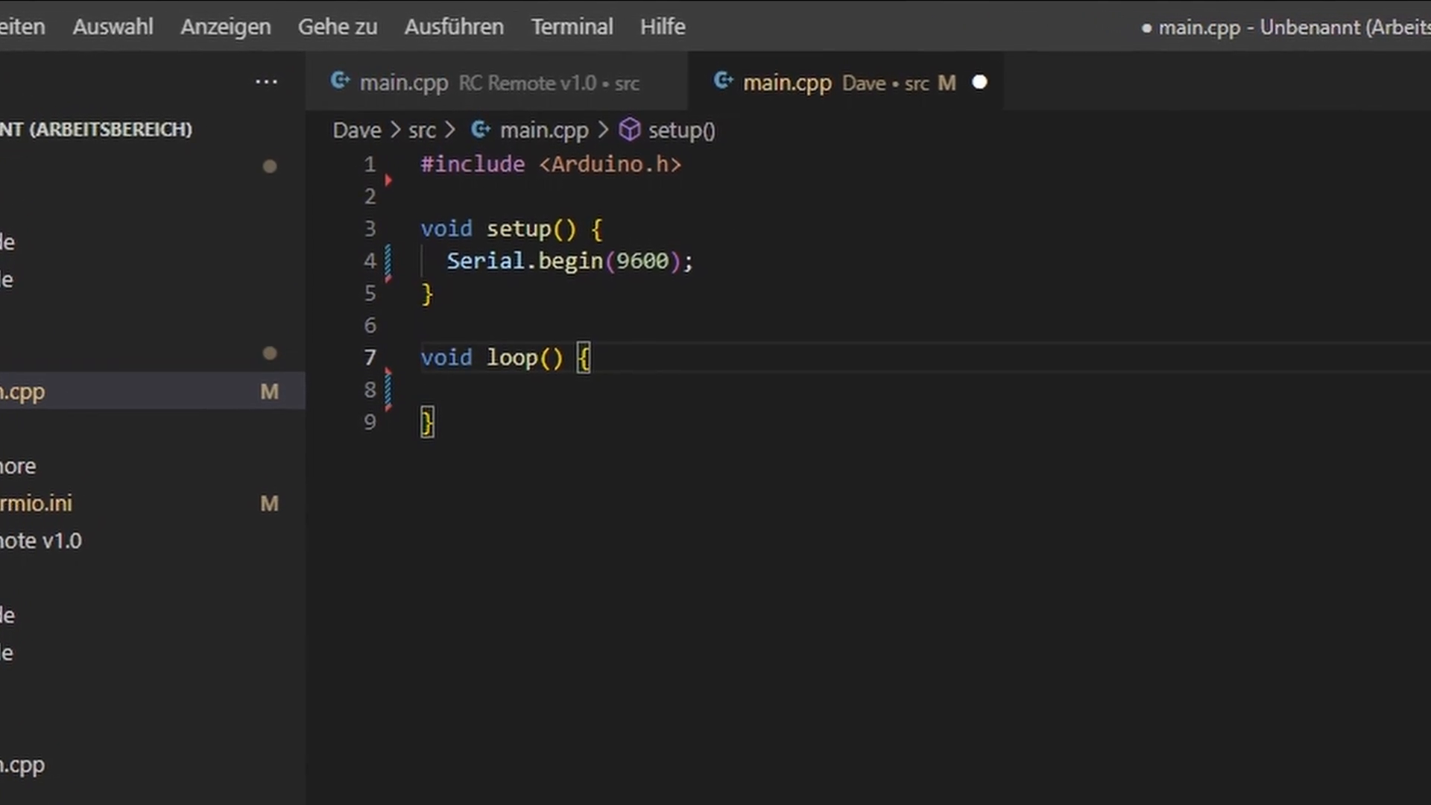
text(Serial.printl)
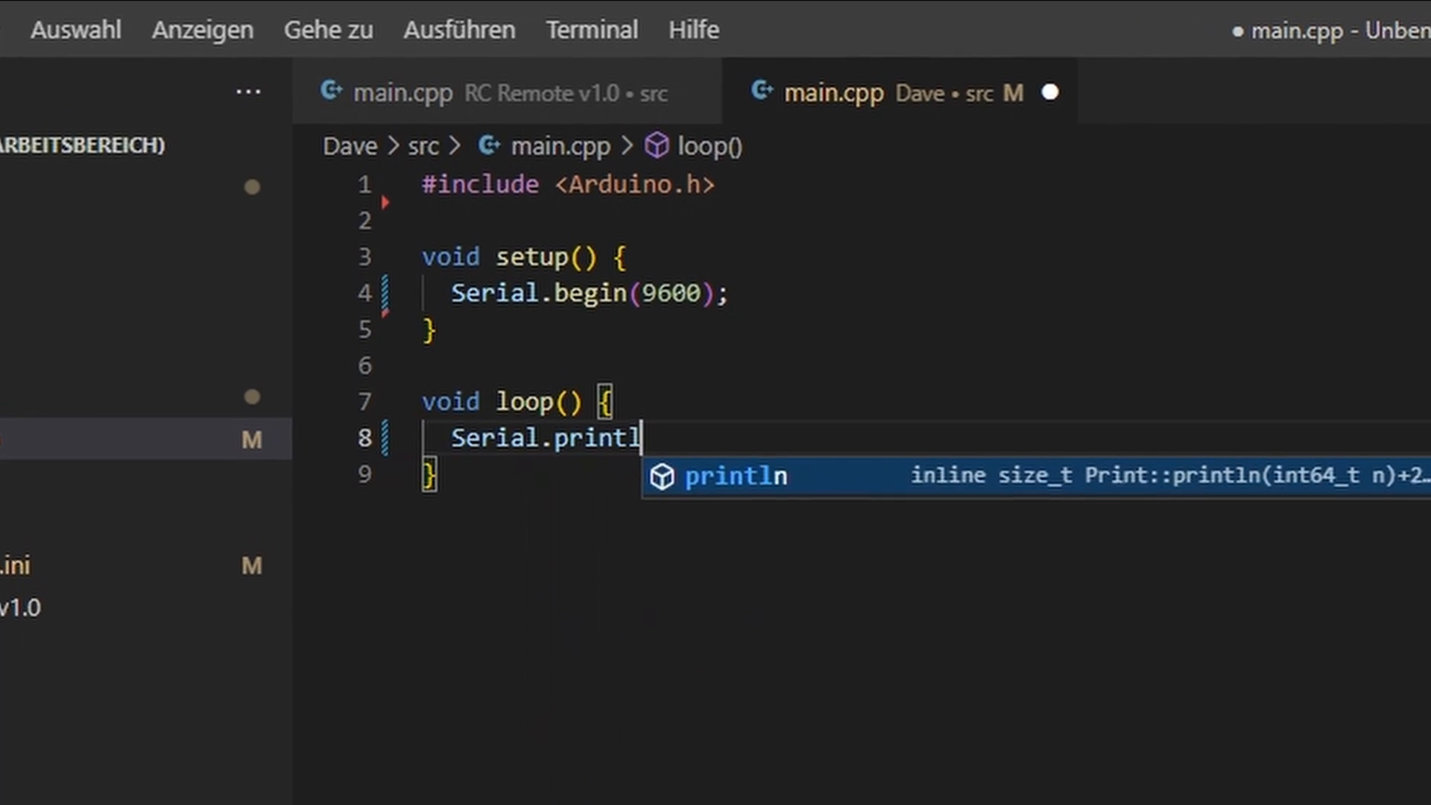
text(n("Hello W"))
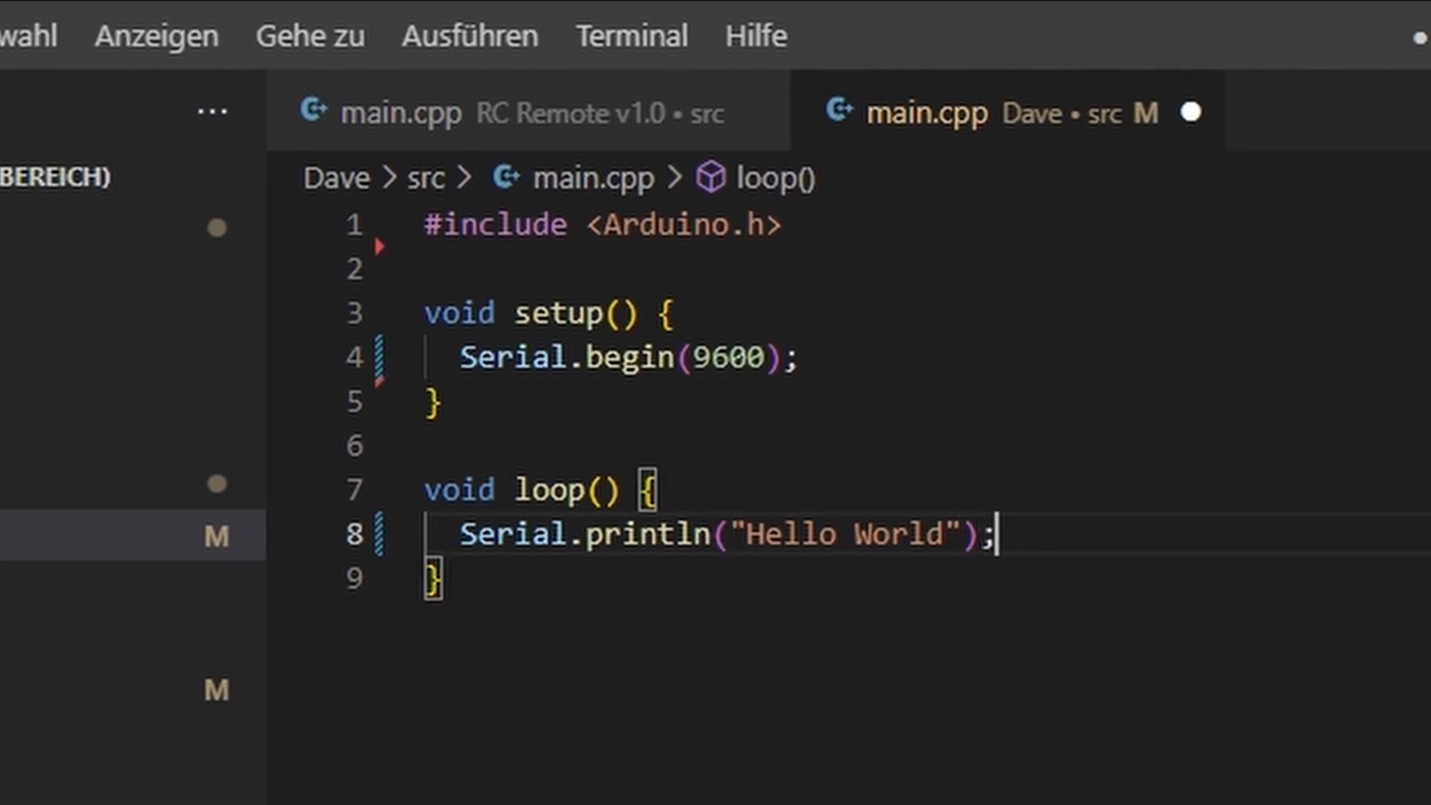
click(359, 733)
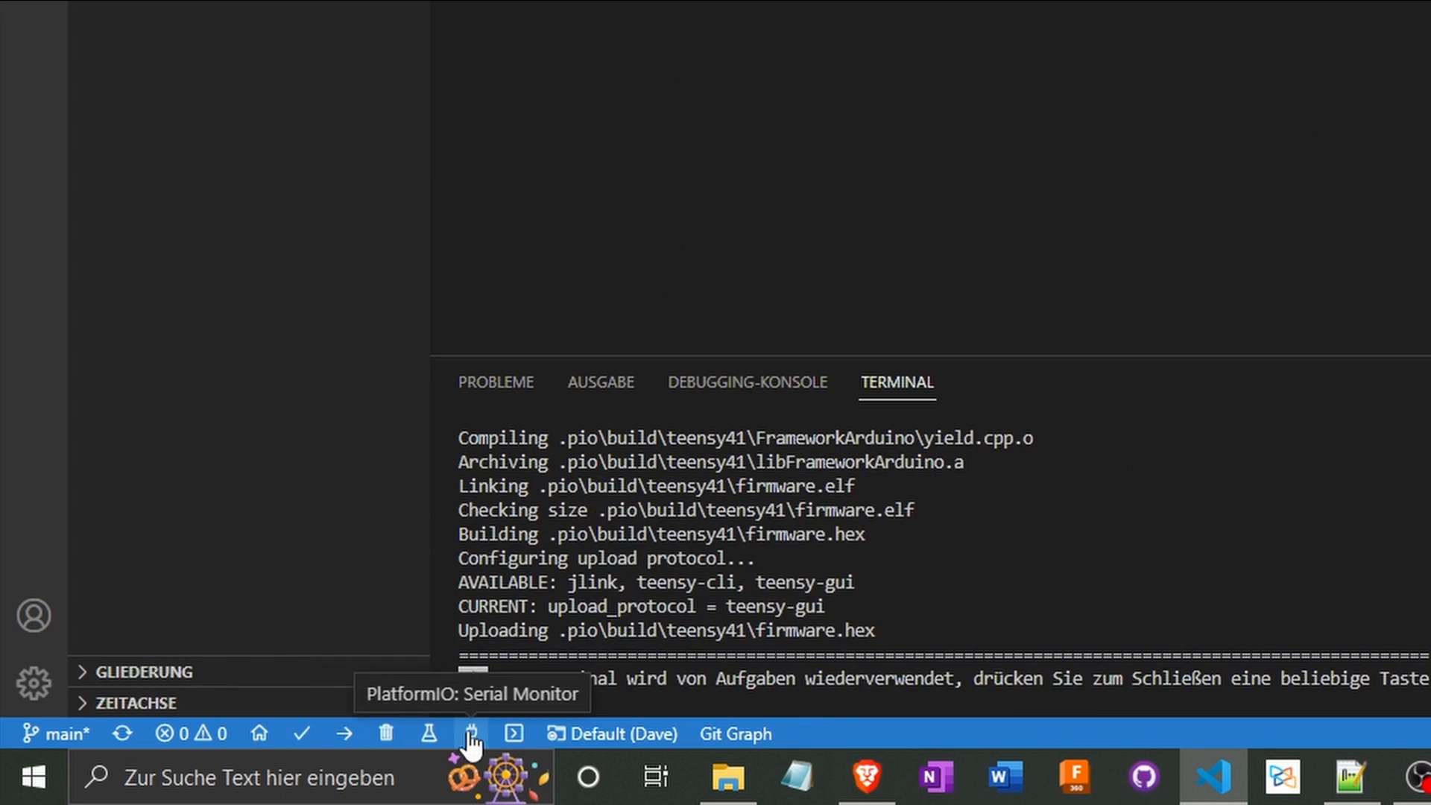
- Start the Serial Monitor to watch the teensy41 board's output
click(470, 733)
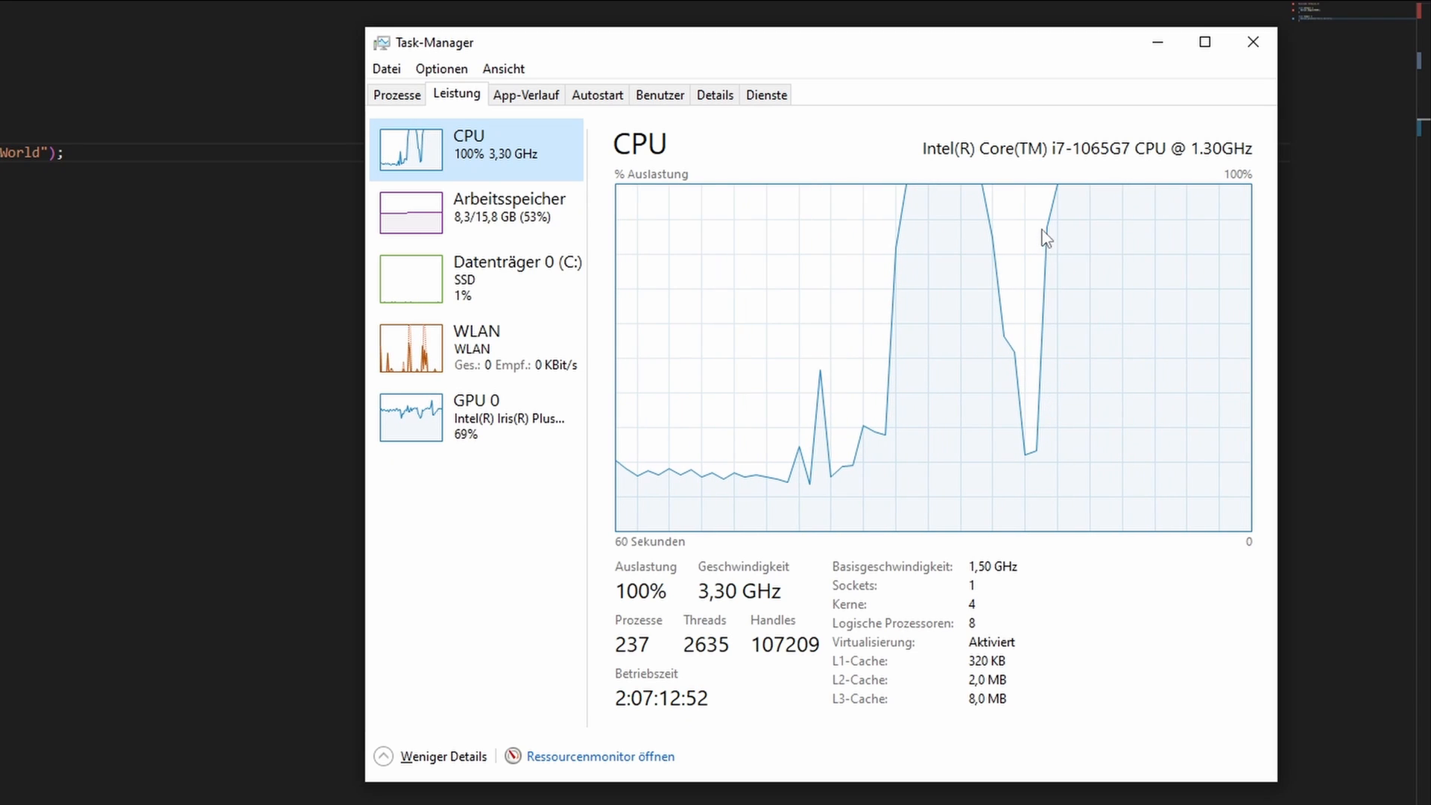
mouse_move(958, 410)
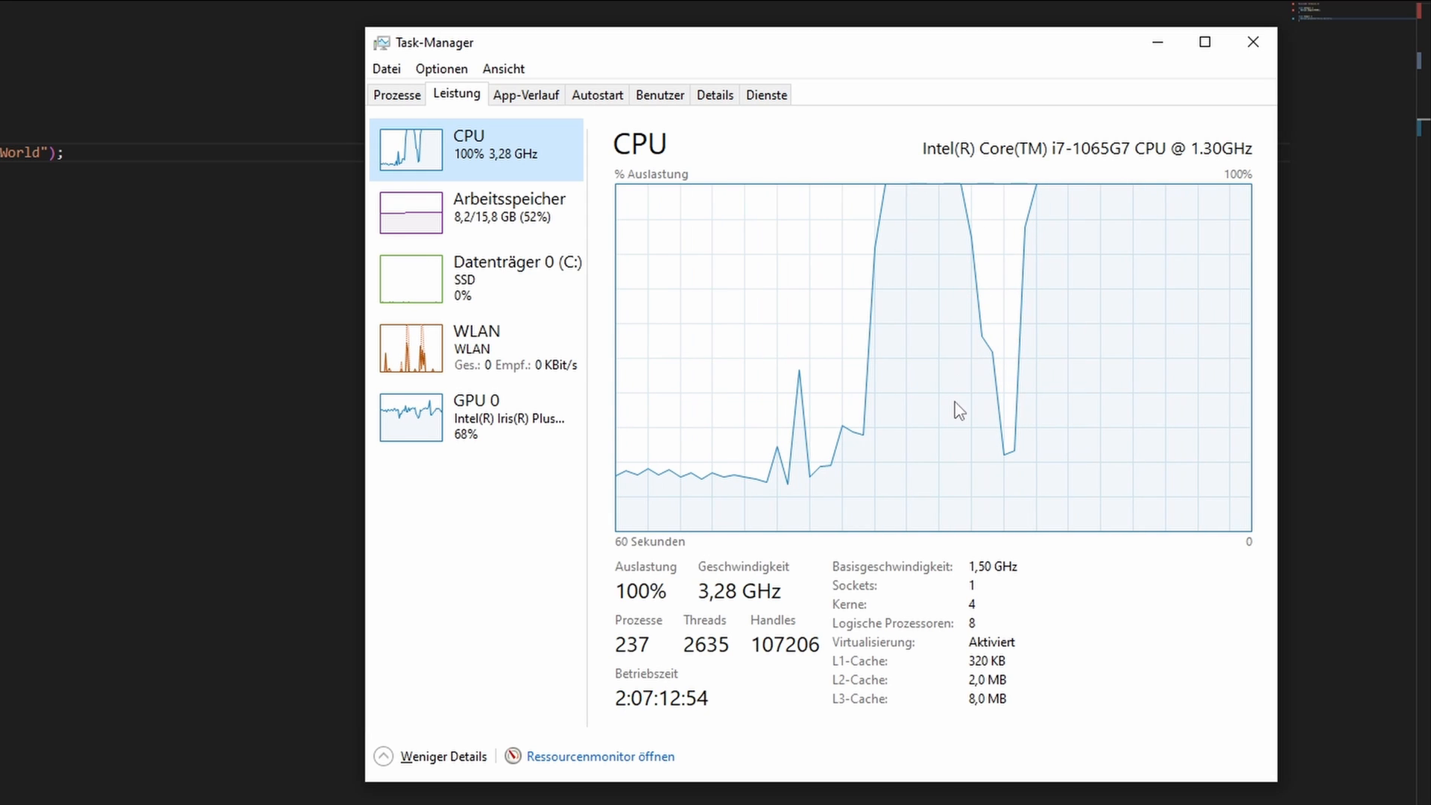